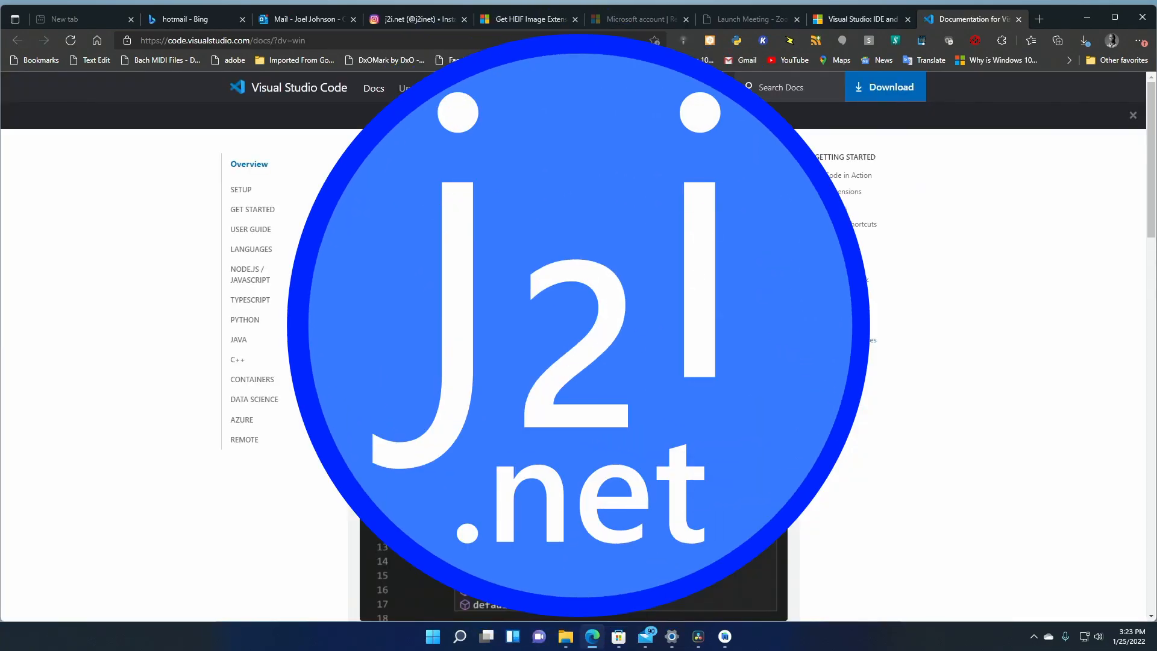
# - Download the Visual Studio Code installer from code.visualstudio.com and accept its license agreement
pyautogui.click(1084, 41)
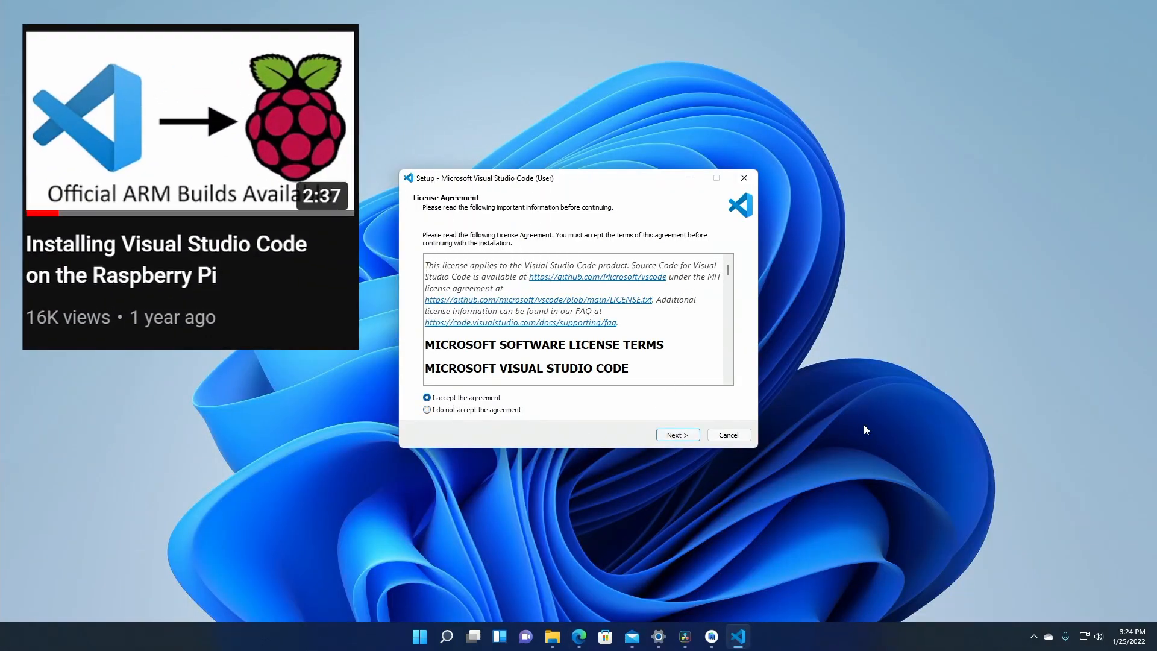
# - Install VS Code keeping the default destination, Start Menu folder and additional tasks
pyautogui.click(676, 435)
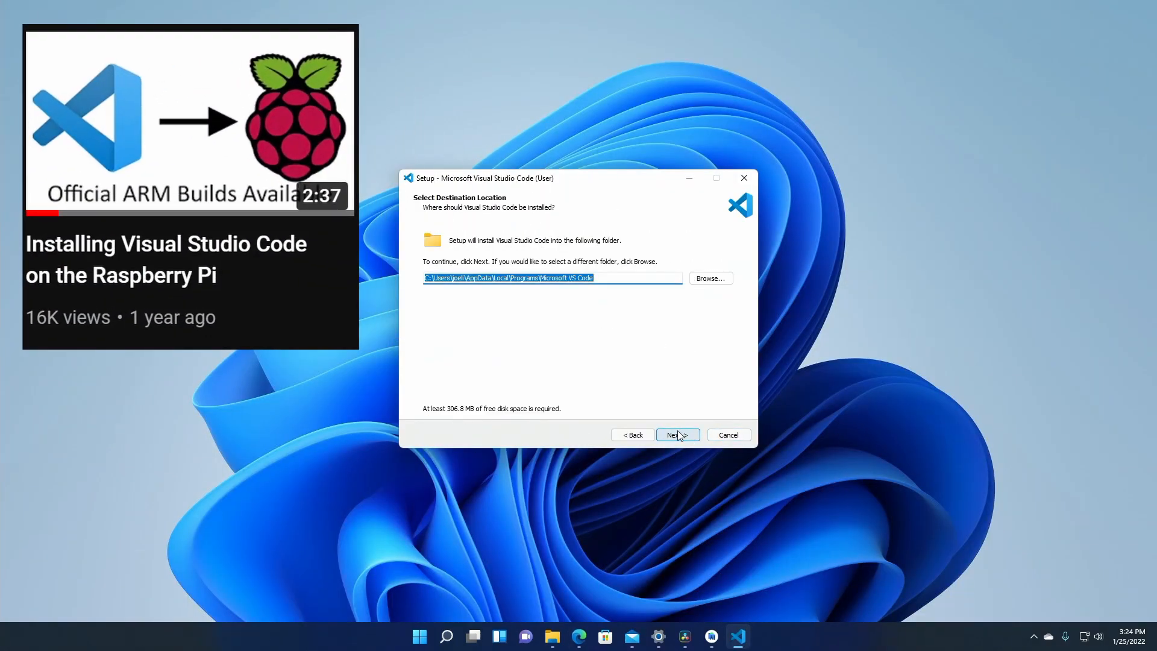
pyautogui.click(676, 435)
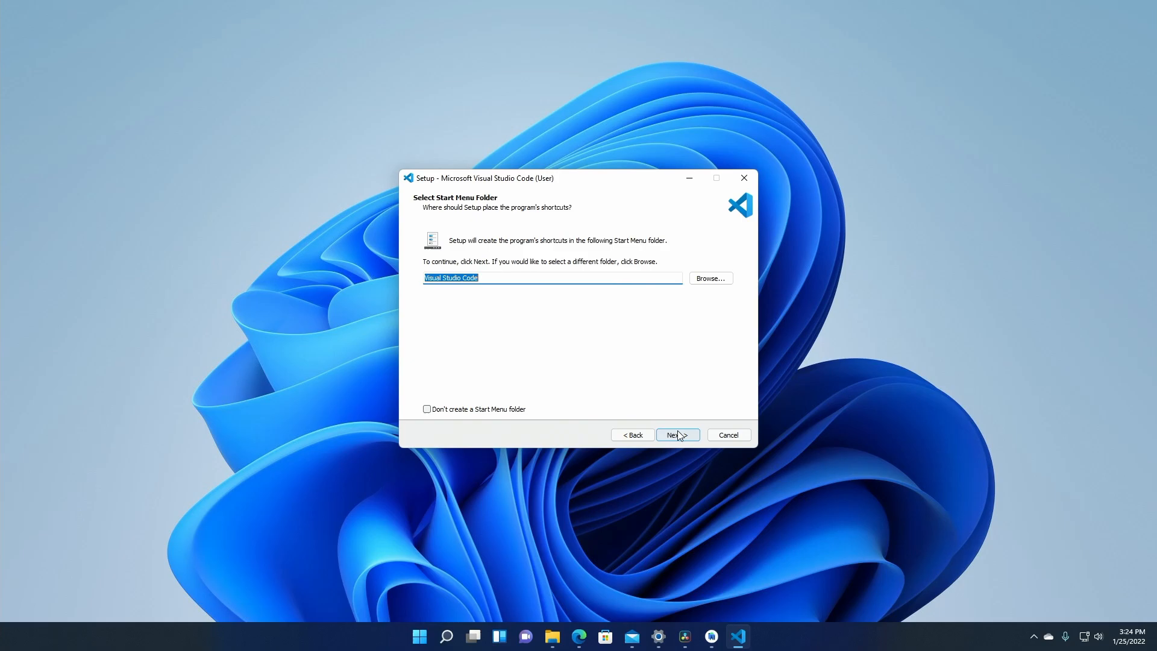
pyautogui.click(676, 434)
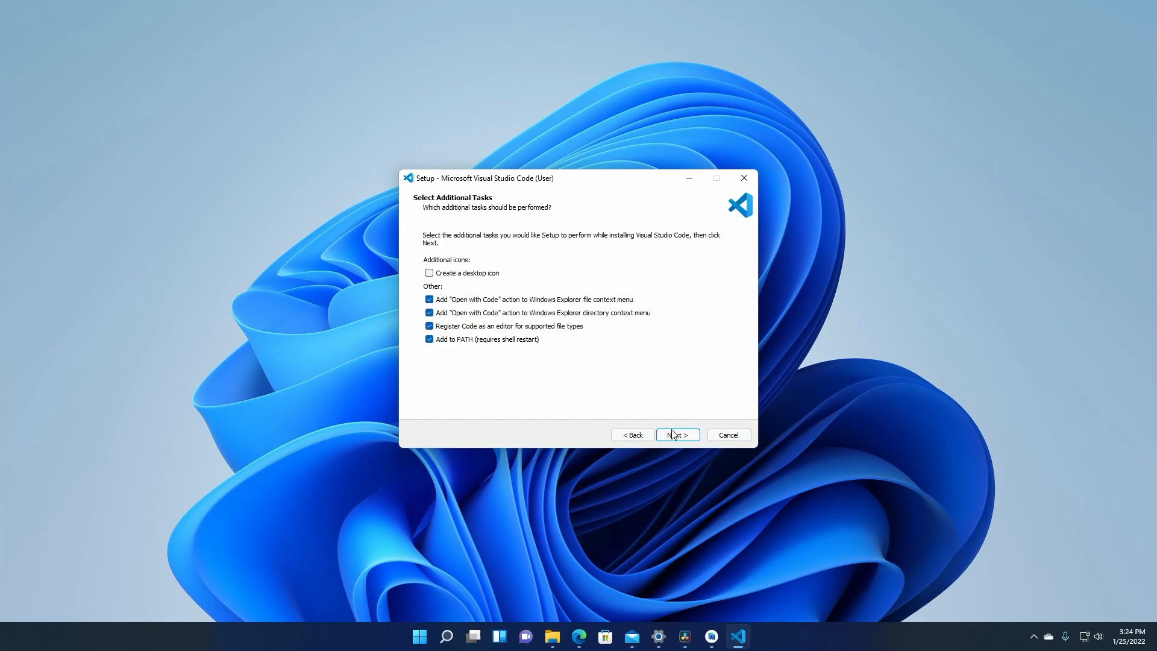
pyautogui.click(676, 435)
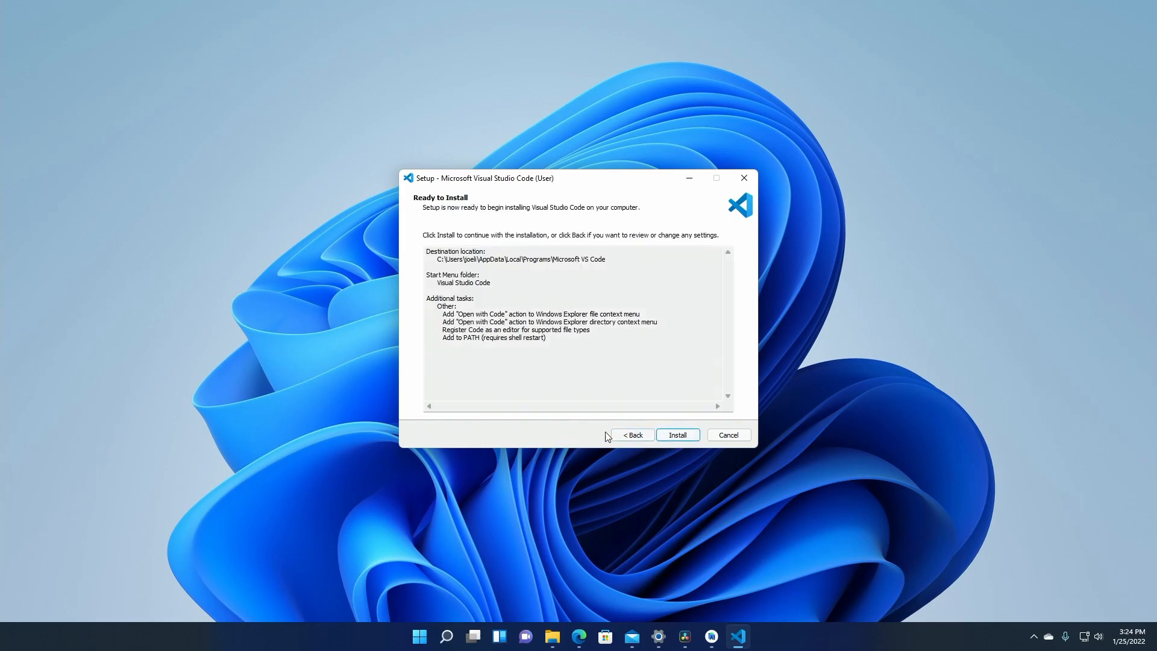
pyautogui.click(677, 435)
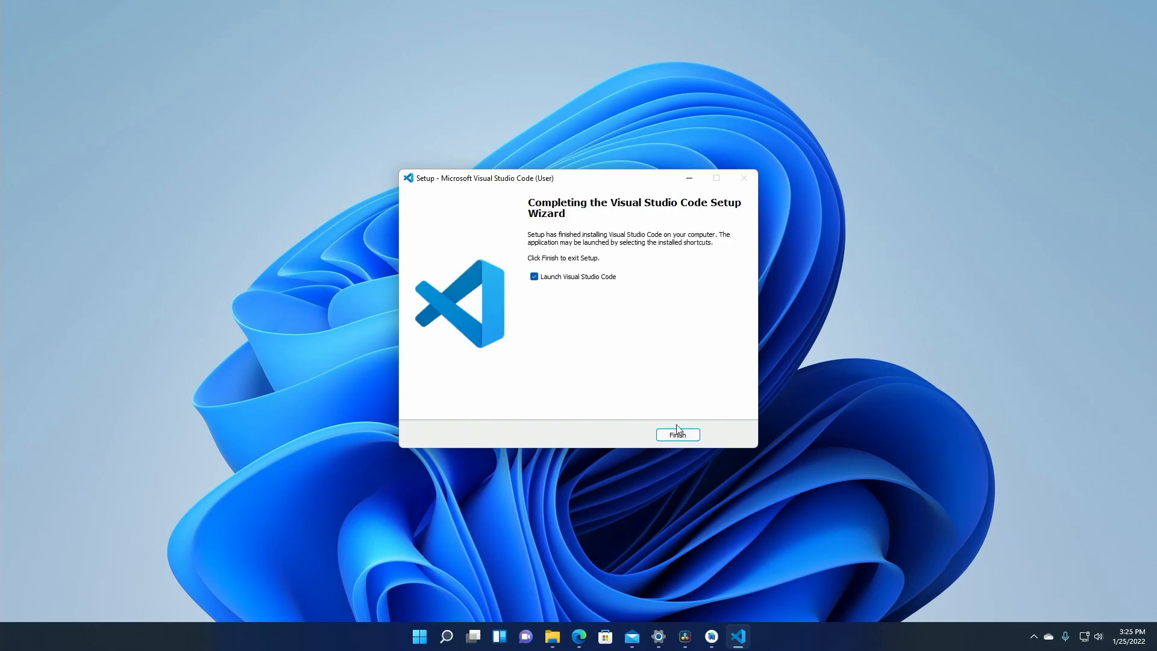
# - Launch VS Code and install the Remote - SSH extension found by searching 'ssh'
pyautogui.click(676, 434)
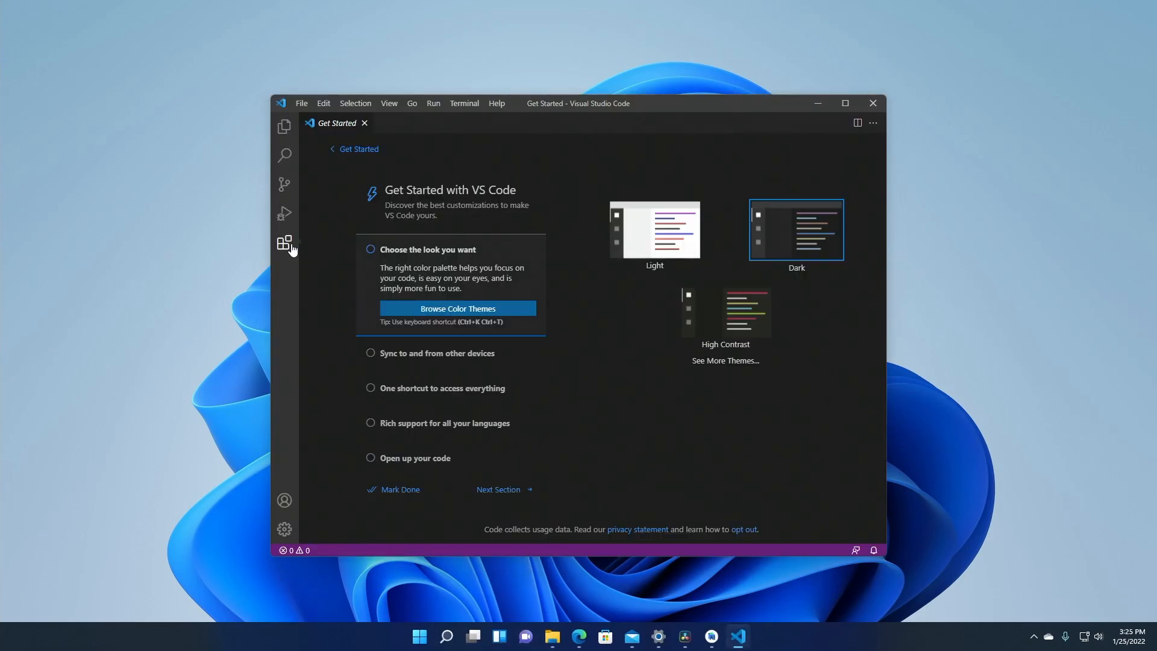
pyautogui.click(284, 242)
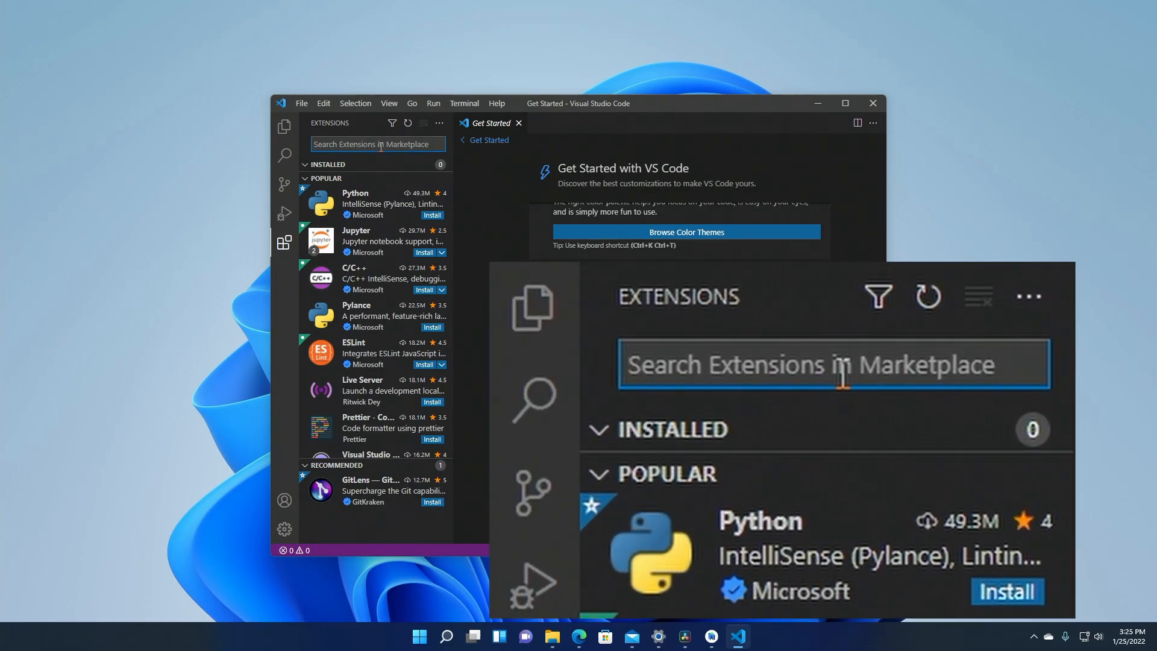
pyautogui.write('ssh')
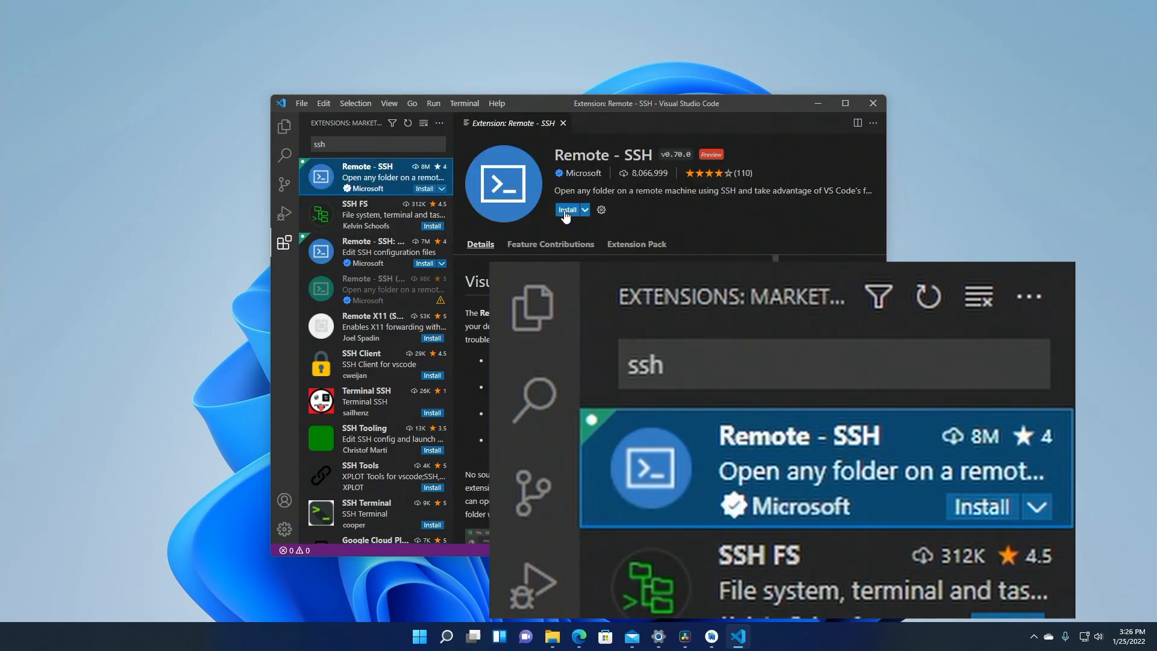
pyautogui.click(568, 210)
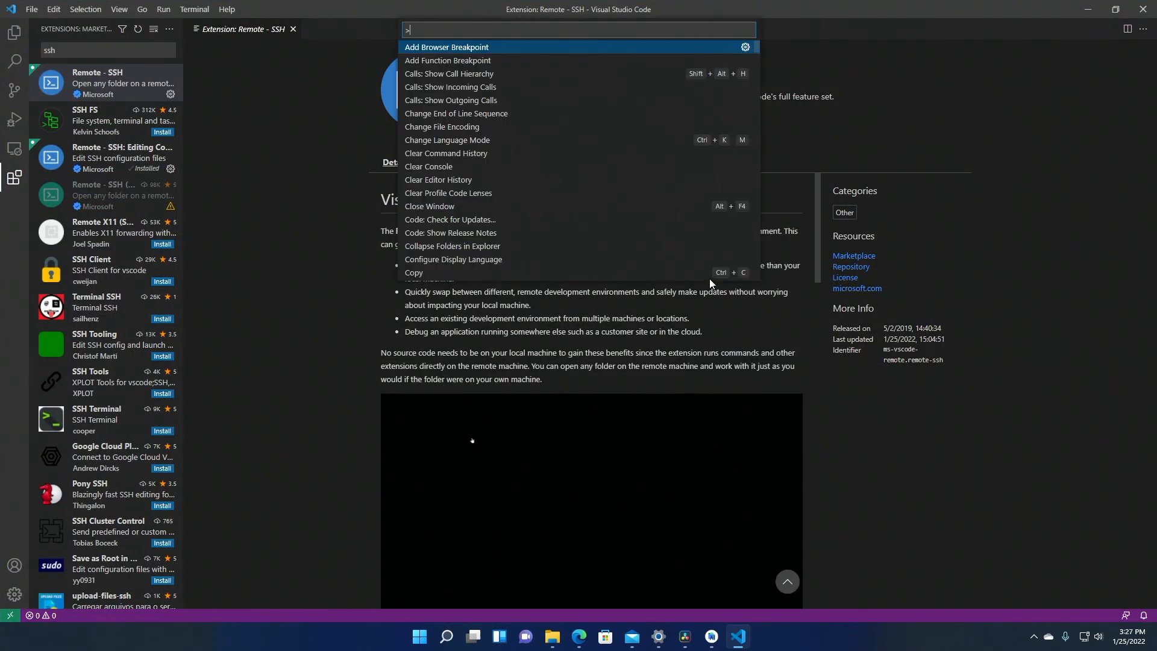
pyautogui.write('ss')
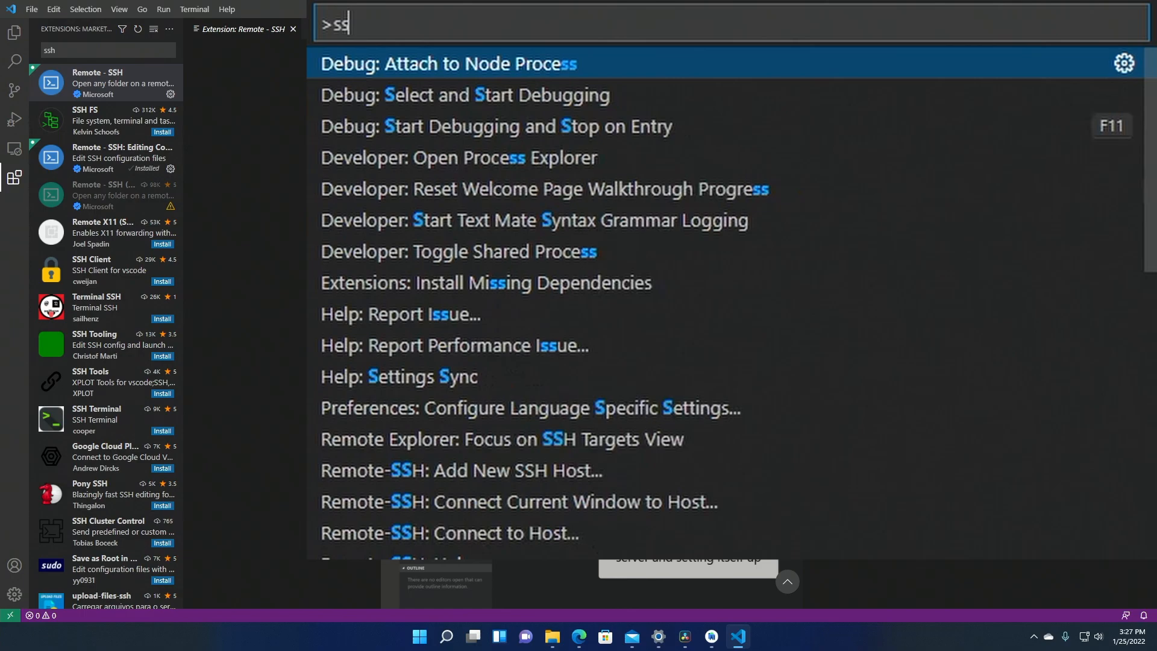
pyautogui.write('h')
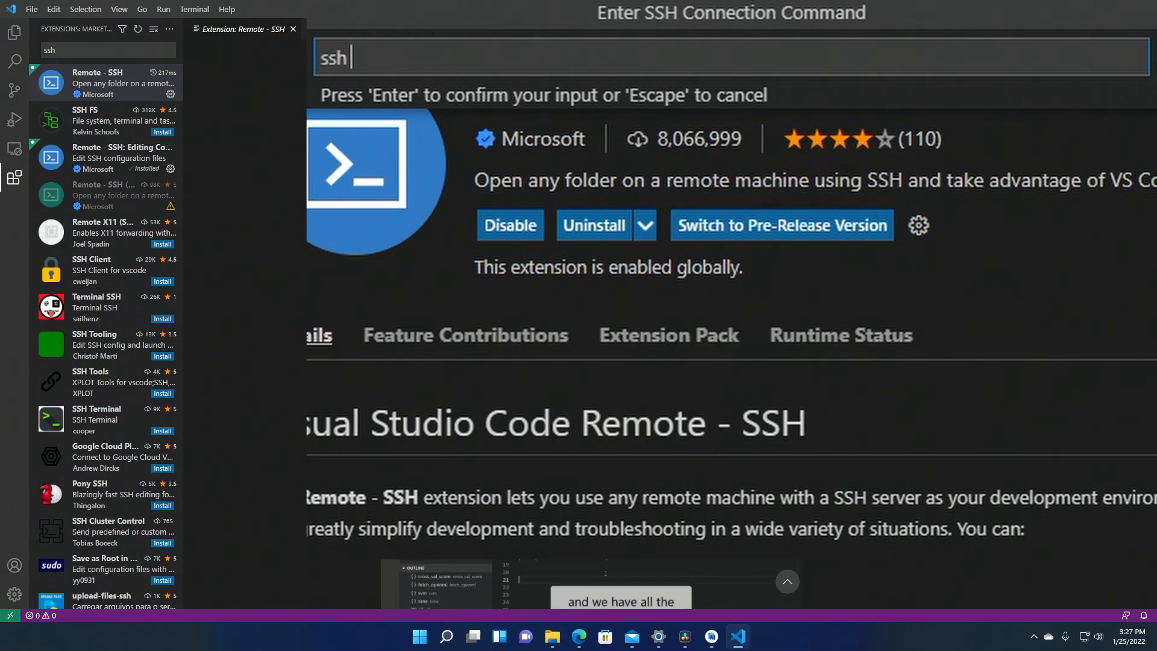
pyautogui.write('pi@')
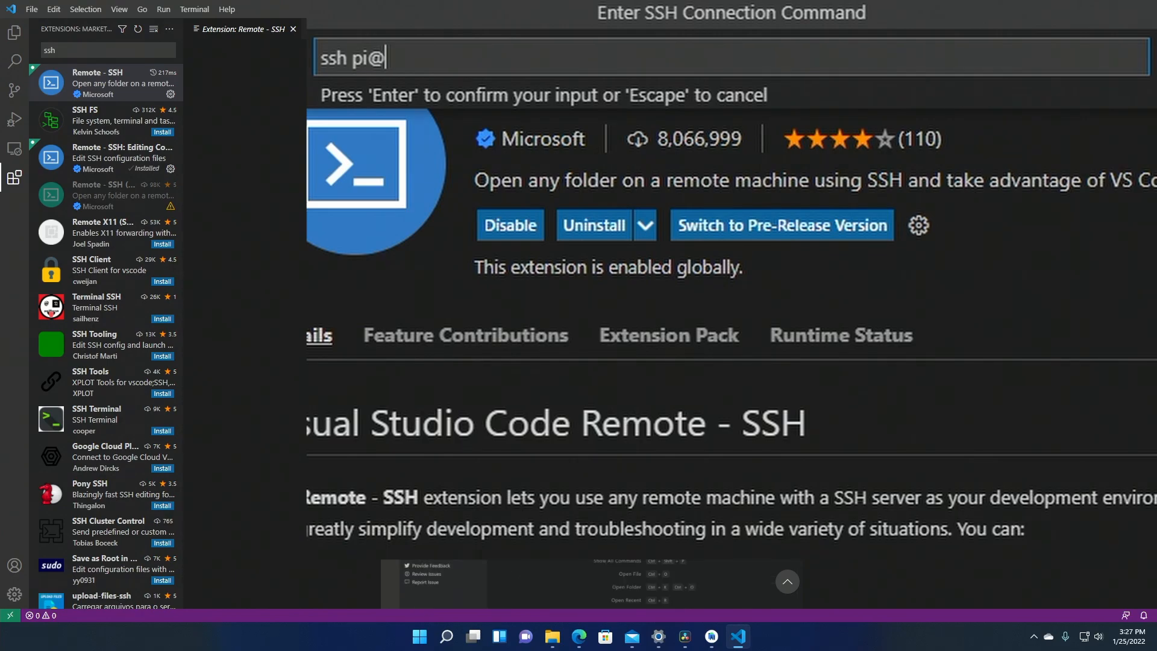
pyautogui.write('192.')
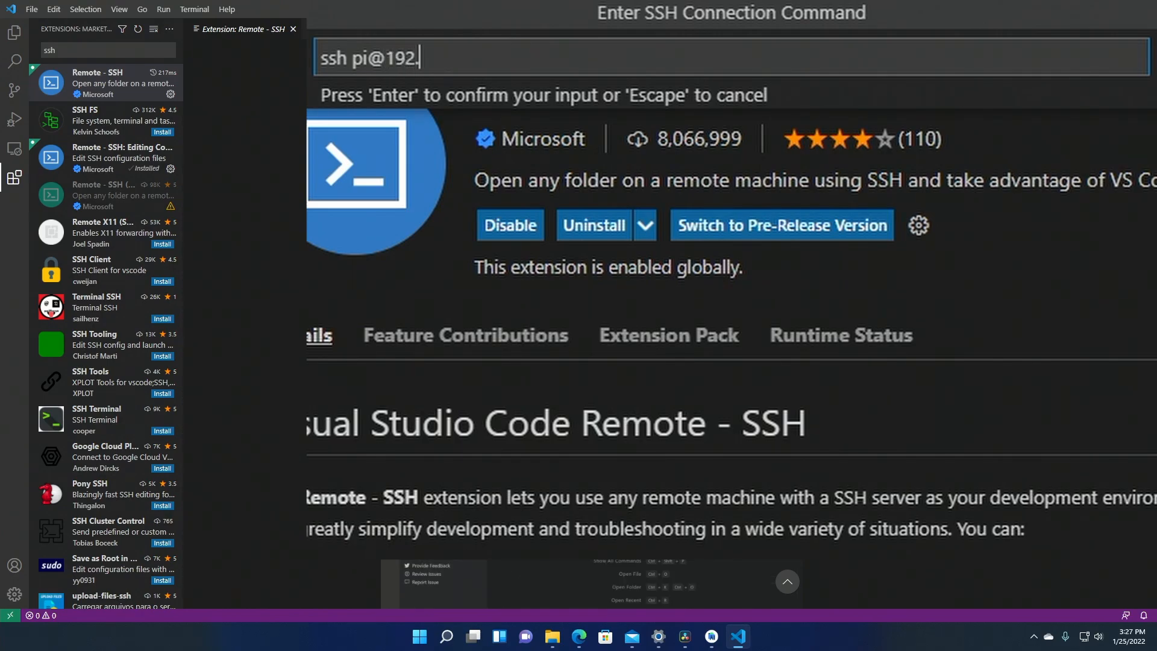
pyautogui.write('168.')
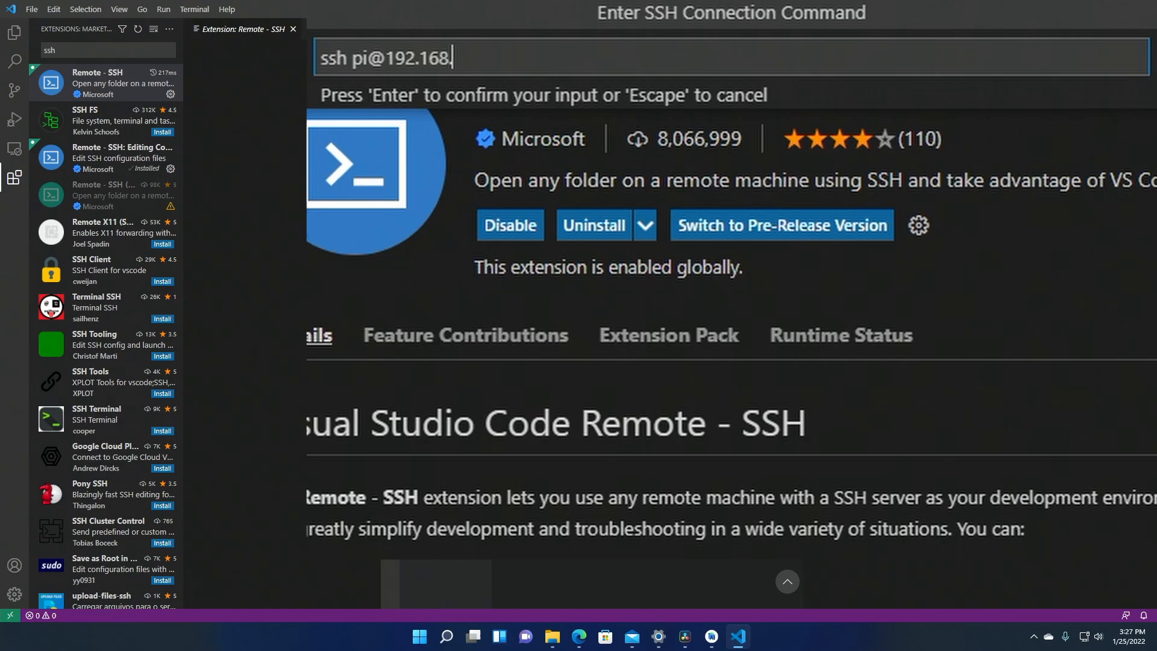
pyautogui.write('50.216')
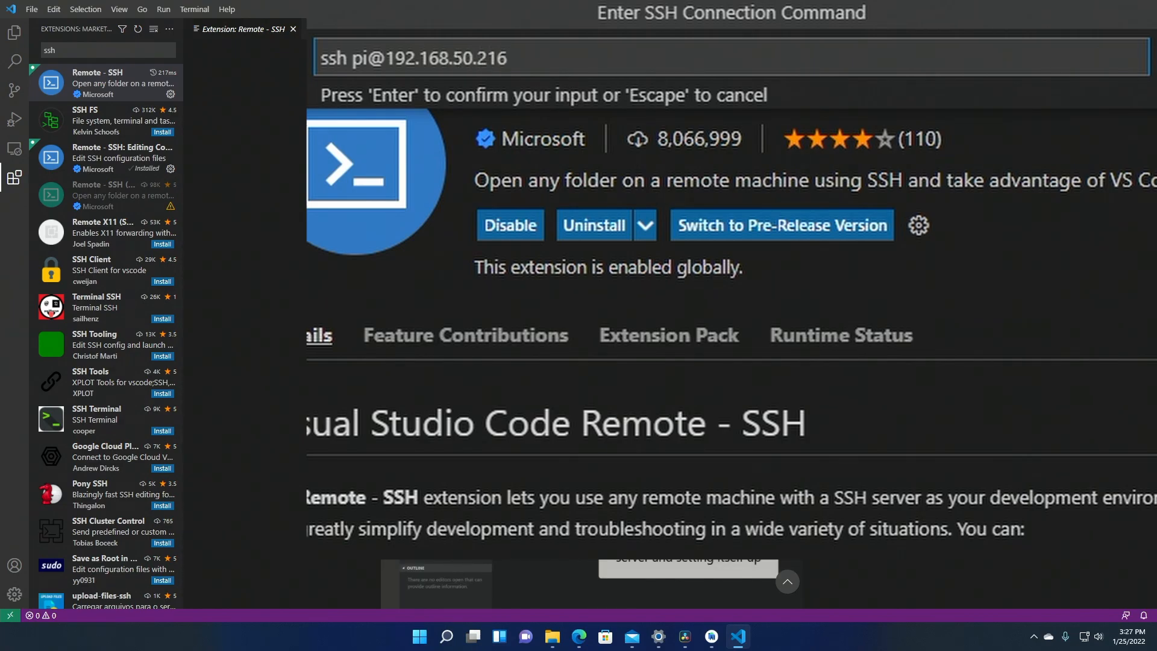
pyautogui.press('Enter')
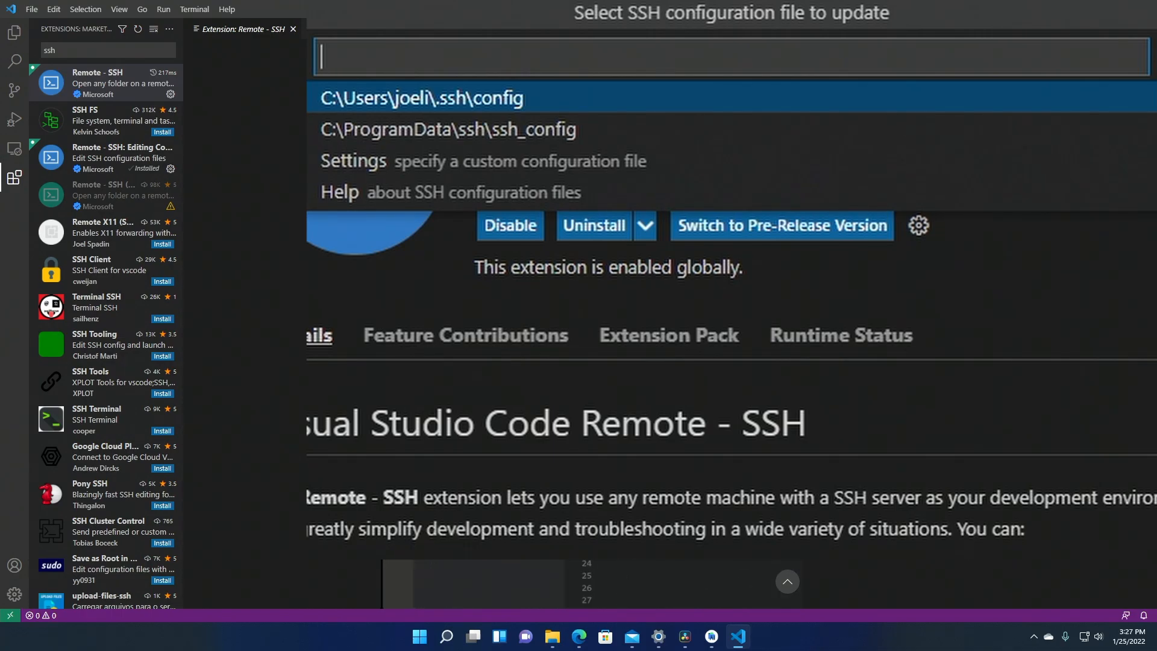
pyautogui.click(423, 98)
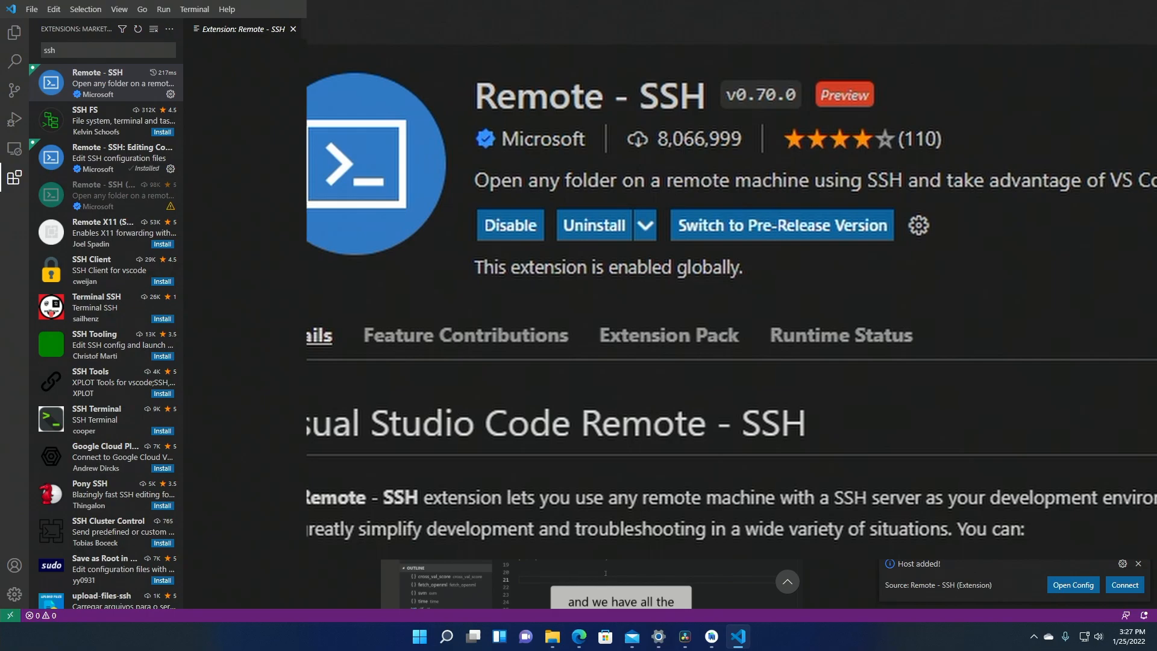
# - Run Remote-SSH: Connect to Host from the Command Palette and choose 192.168.50.216
pyautogui.press('ctrl+shift+p')
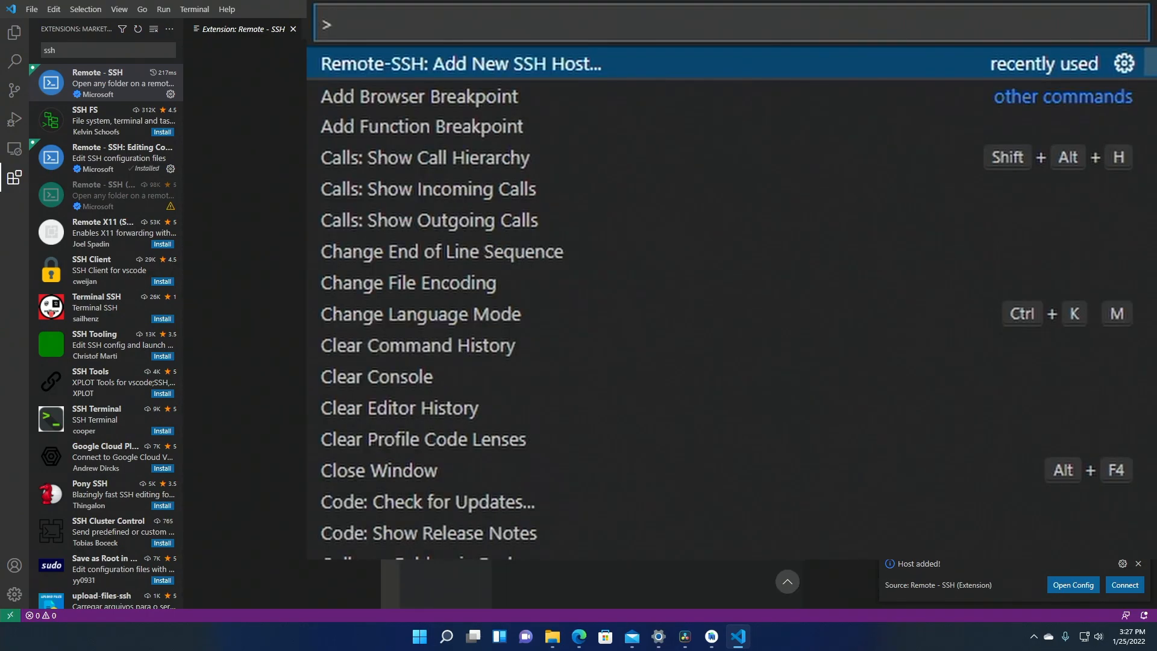
pyautogui.write('ssh')
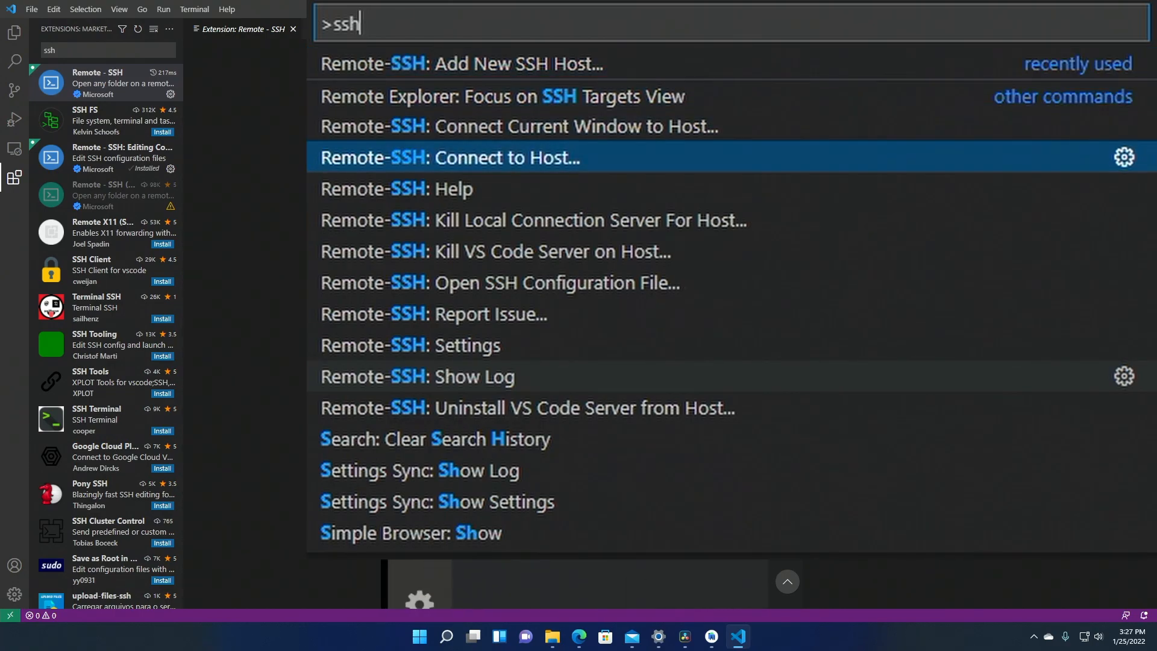
pyautogui.click(450, 157)
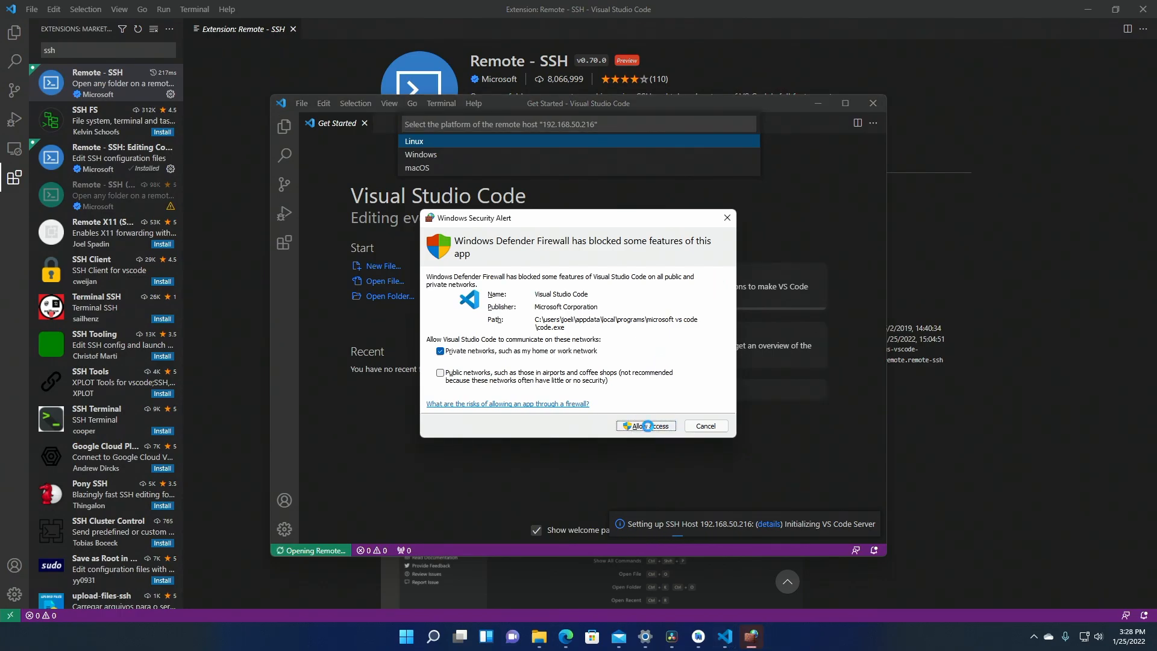
# - Allow firewall access, accept the host fingerprint and enter the password to connect as a Linux host
pyautogui.click(646, 425)
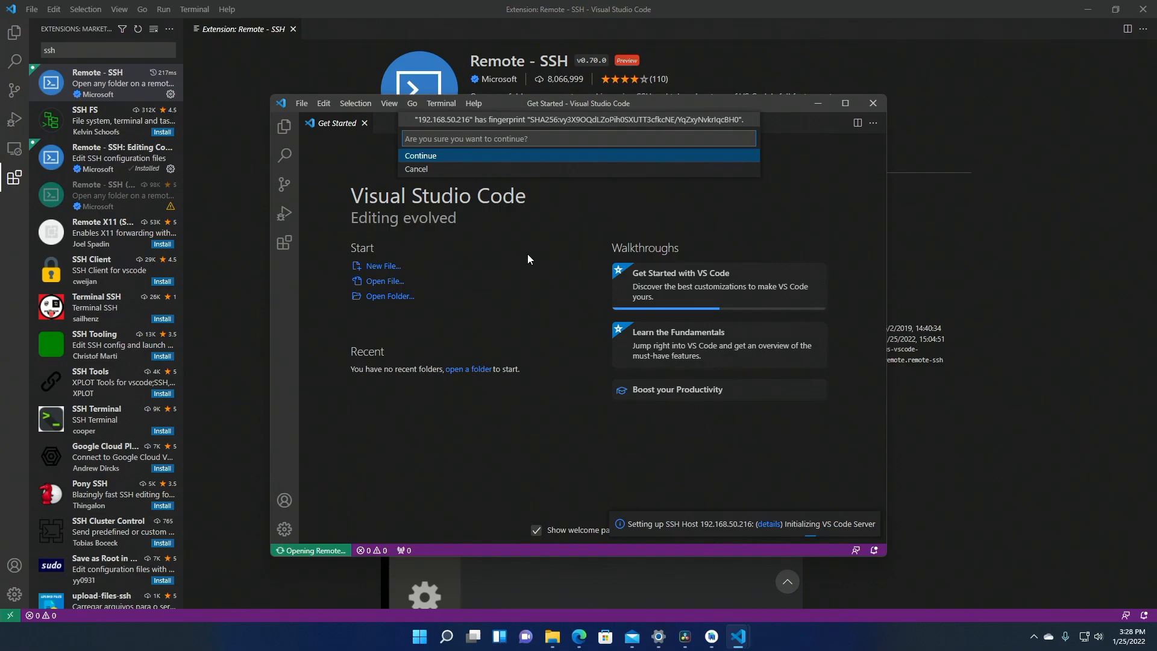
pyautogui.click(420, 155)
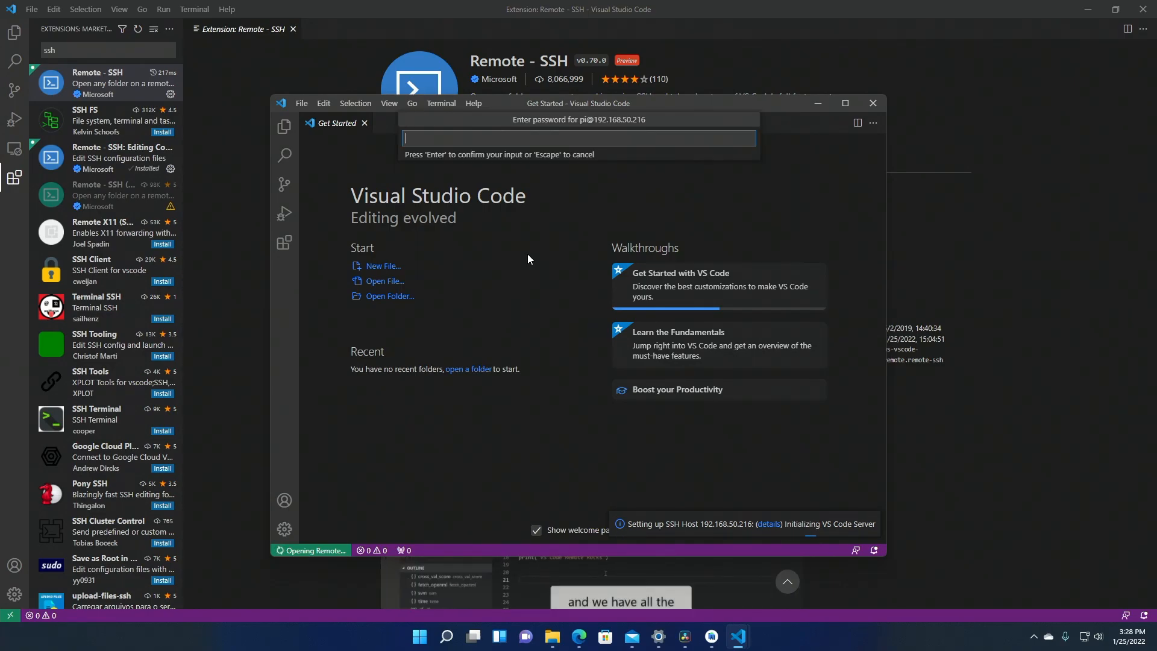
pyautogui.write('password')
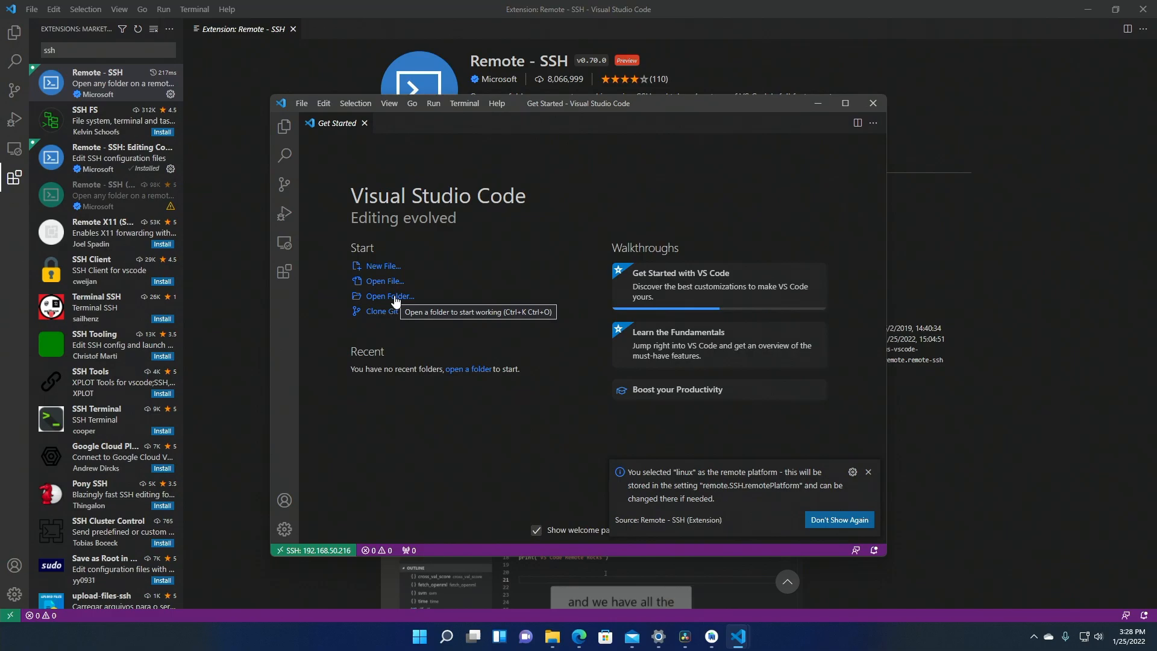
# - Open the remote folder /home/pi/shares/www/dotnetroot from the Get Started page
pyautogui.click(389, 296)
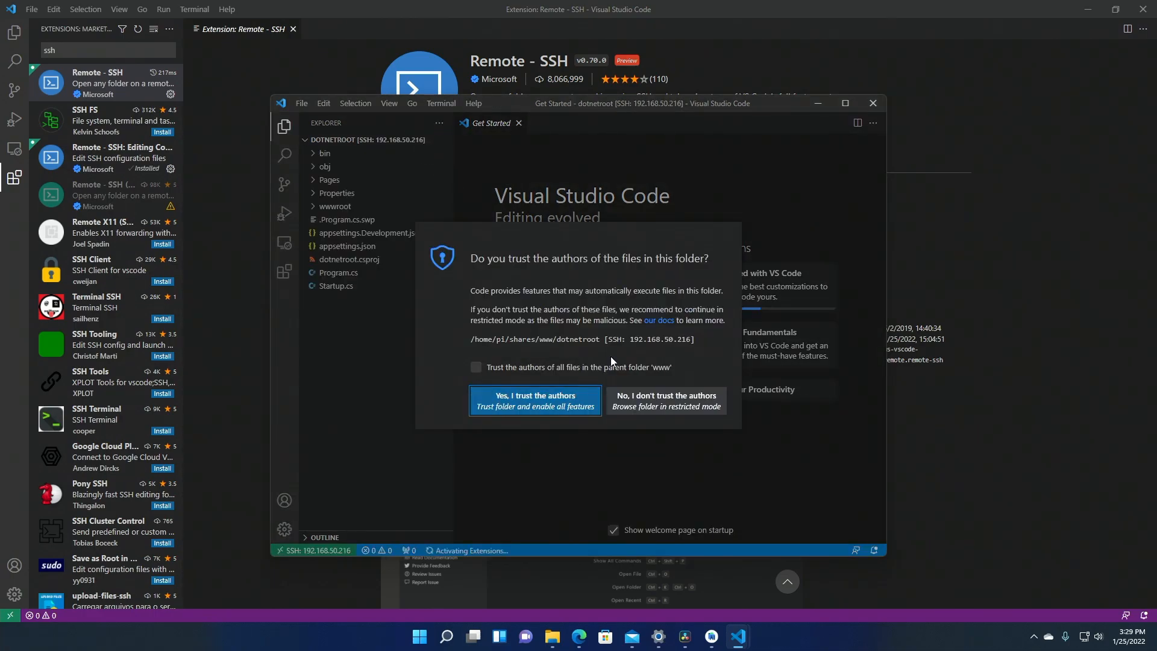
# - Trust the folder's authors and open Startup.cs from the Explorer
pyautogui.click(534, 399)
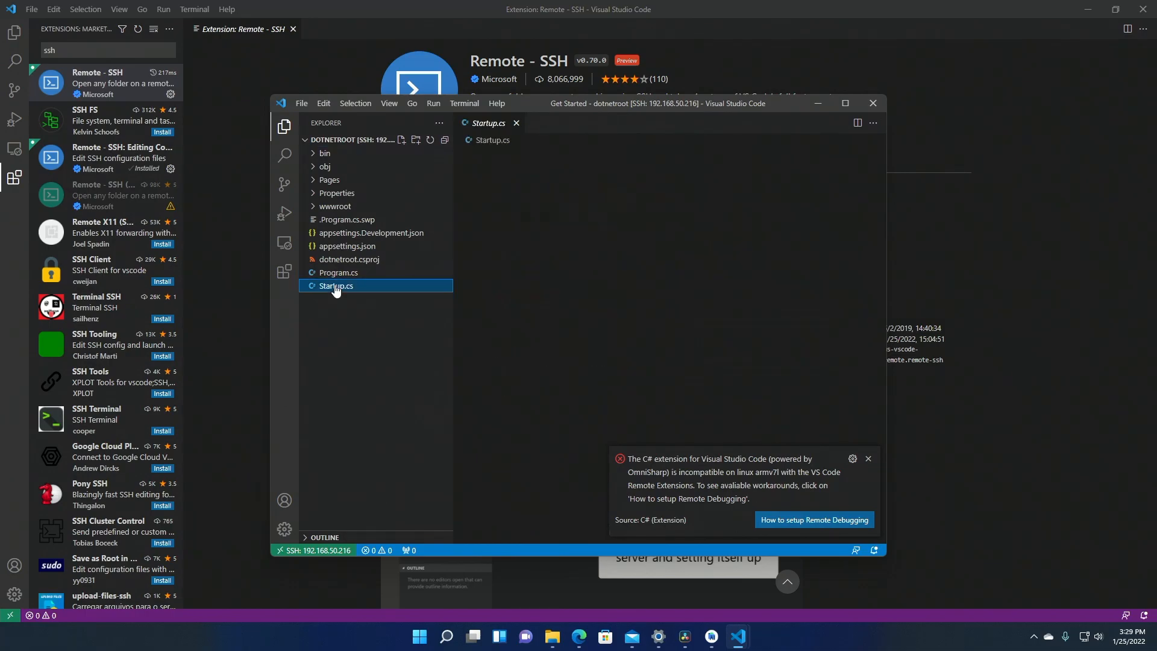
pyautogui.click(337, 287)
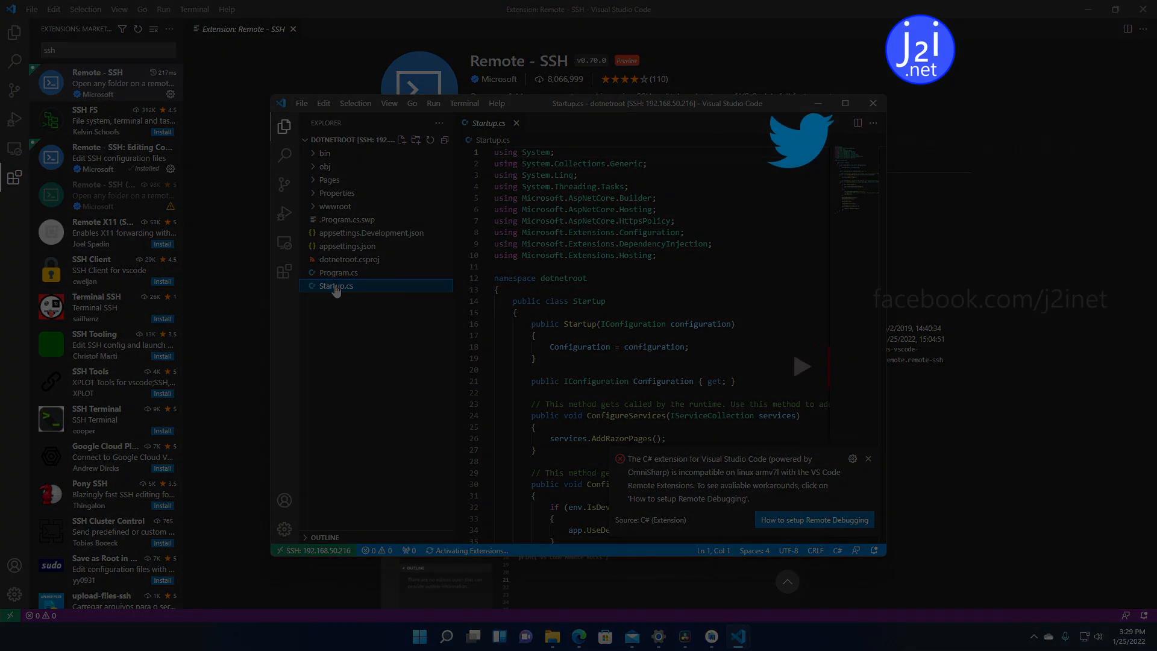